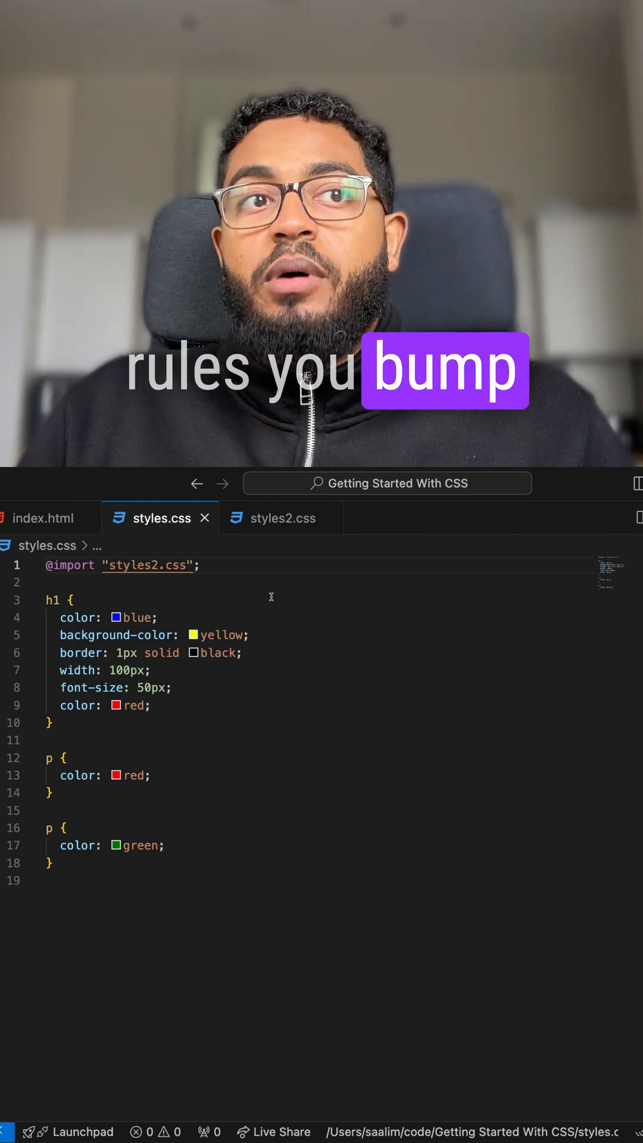
scroll(down, 3)
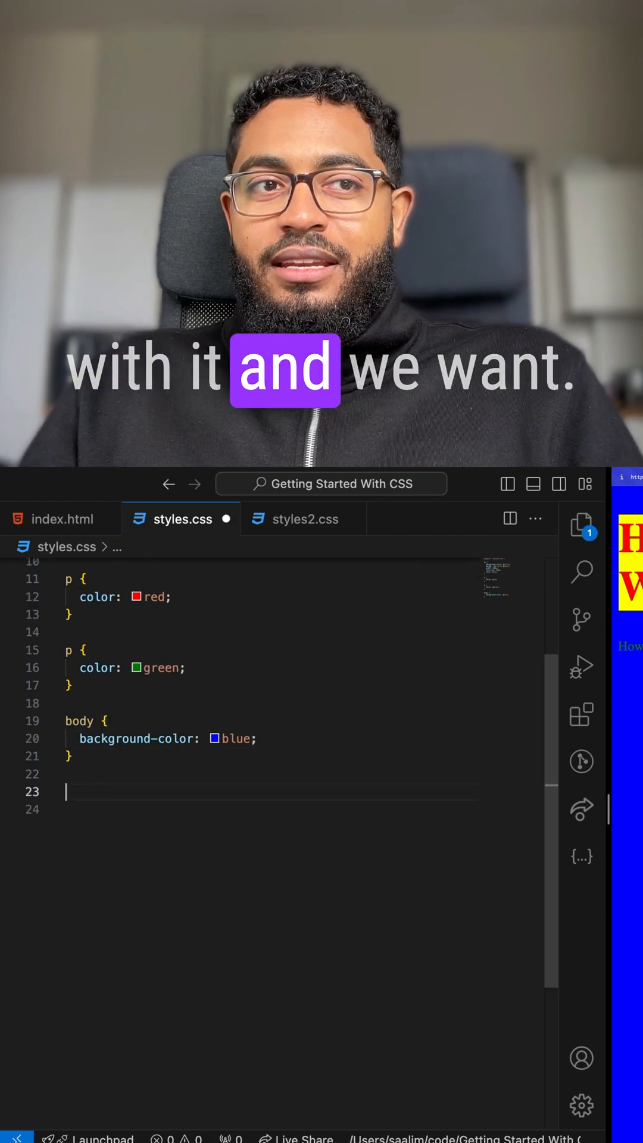
text(@)
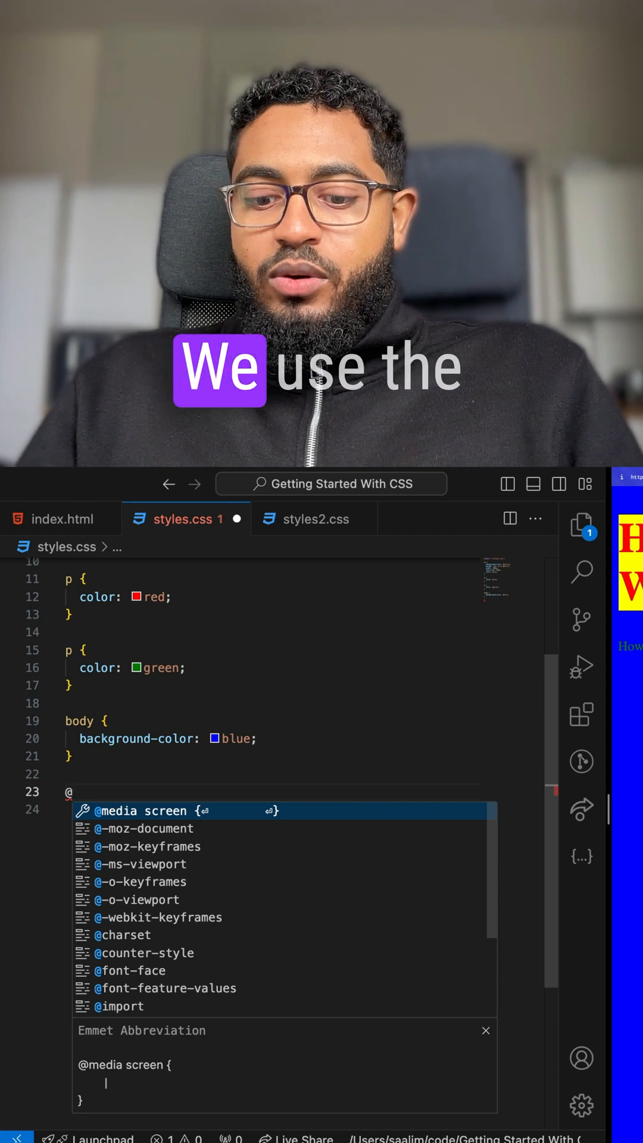